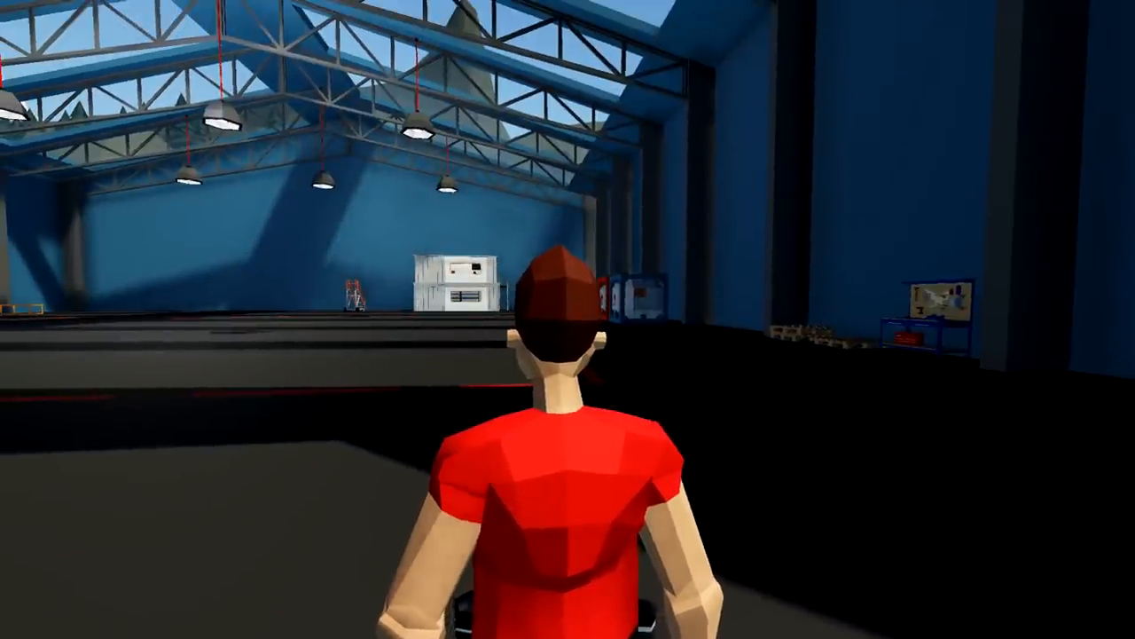
Walk to the workbench and browse the modular engine parts, picking the straight manifold.
key("w")
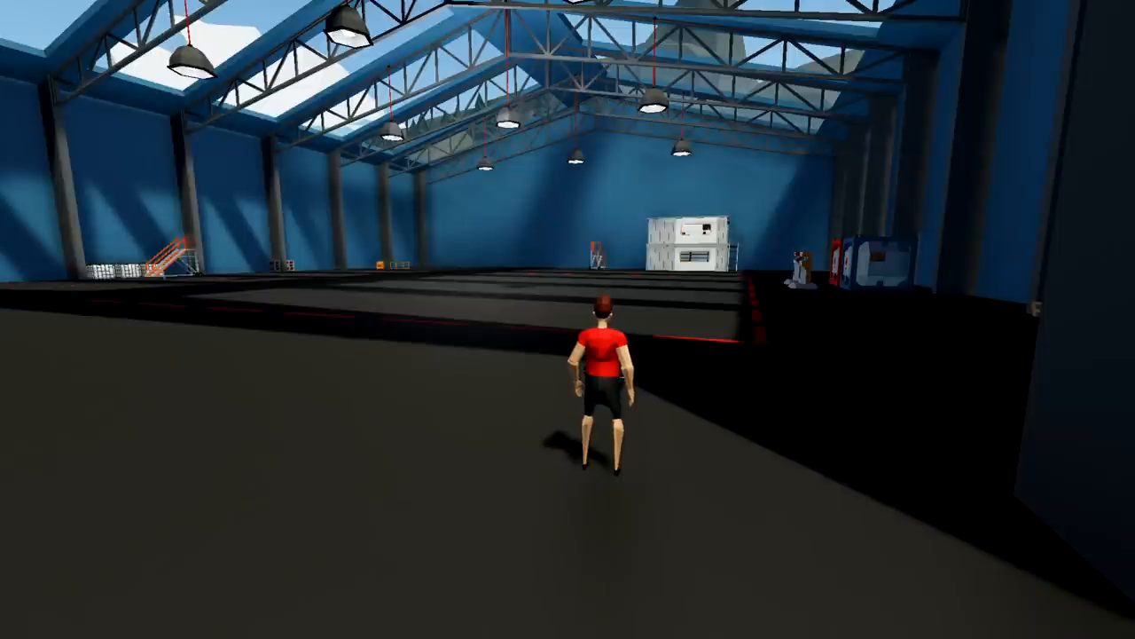
key("w")
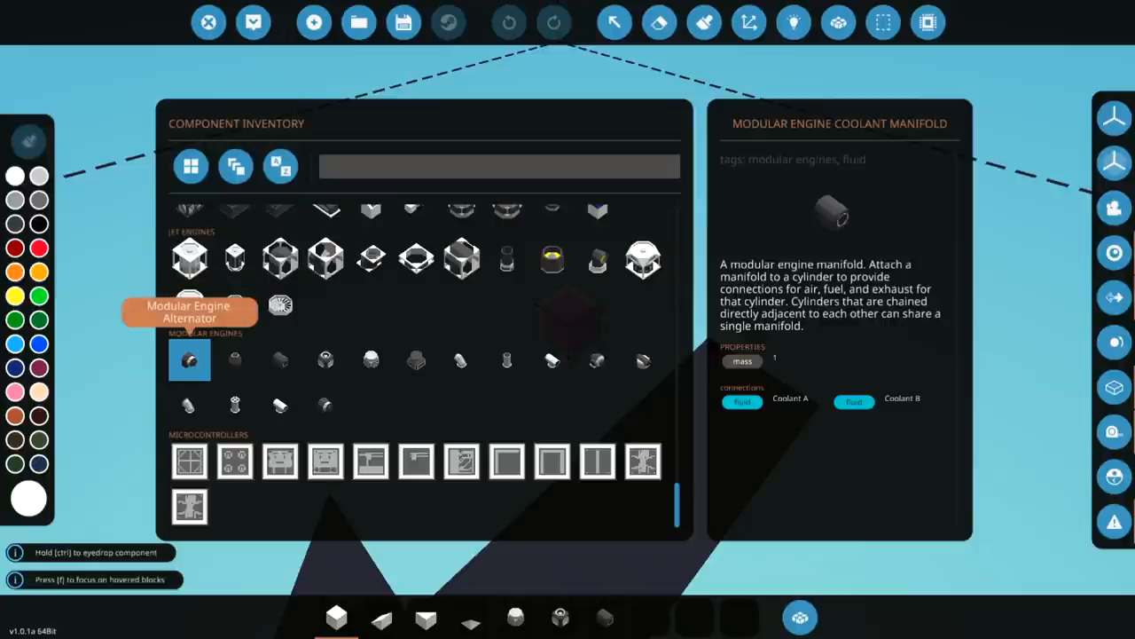
mouse_move(281, 358)
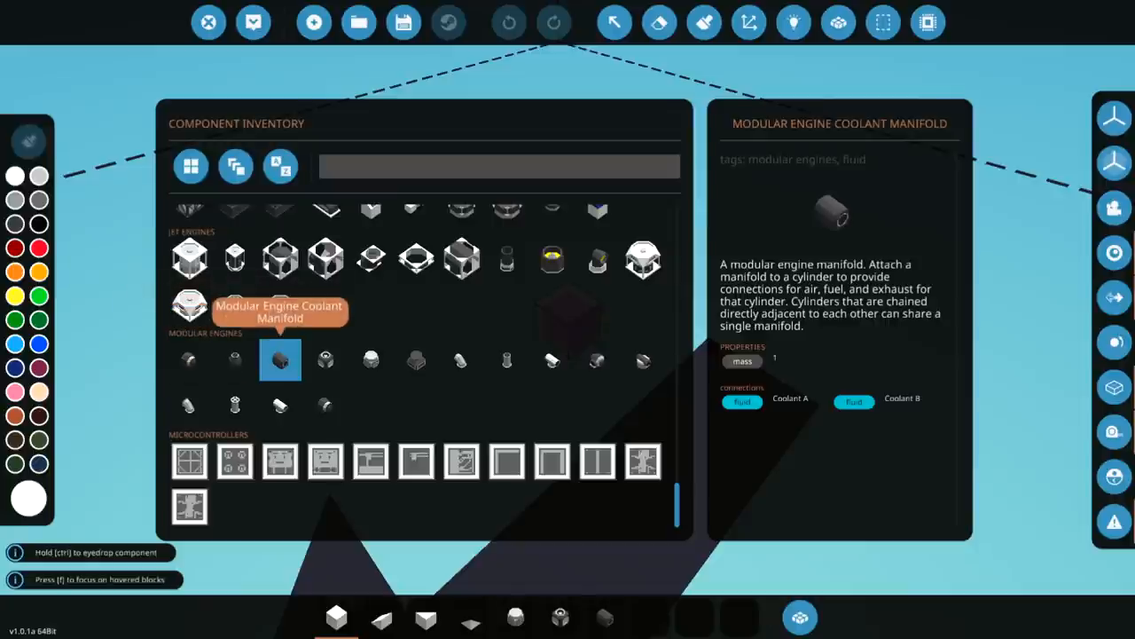
mouse_move(371, 359)
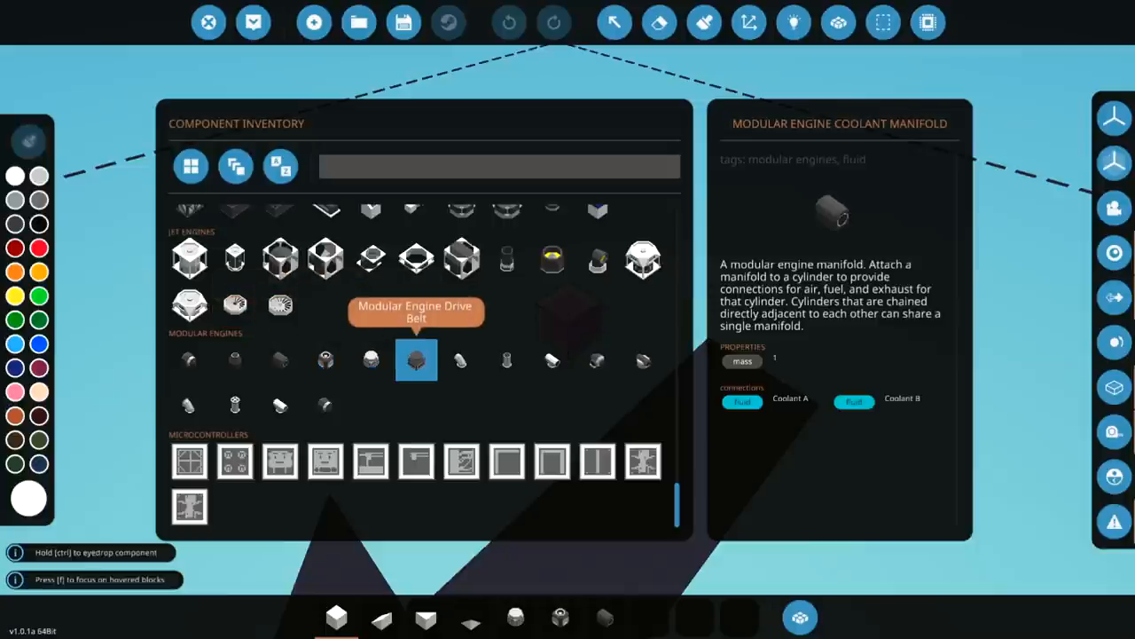
mouse_move(508, 359)
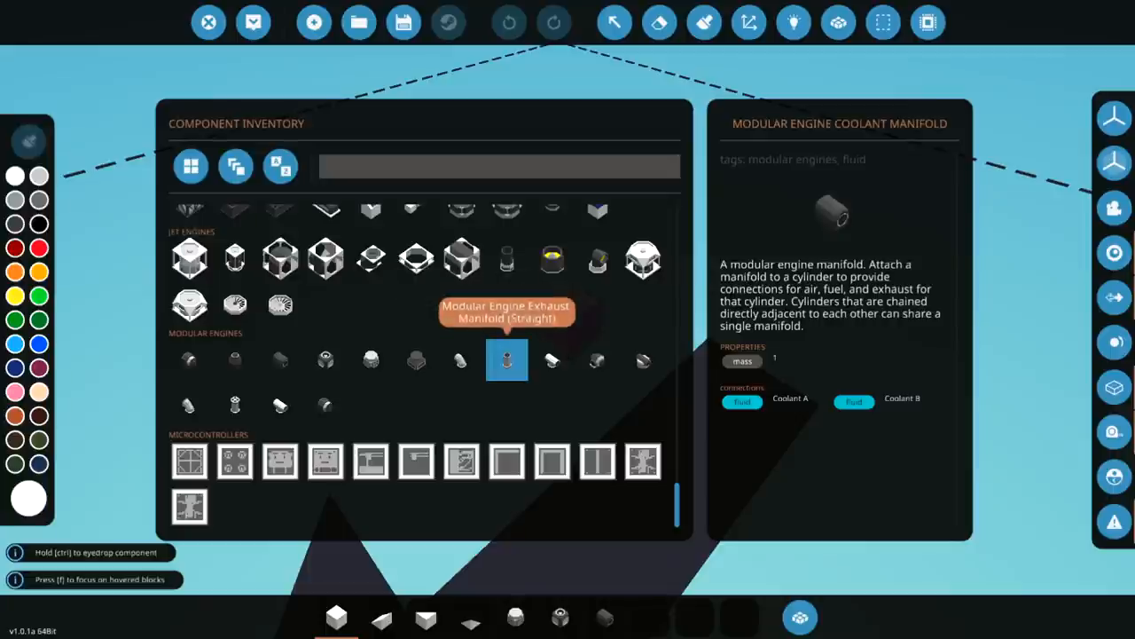
mouse_move(596, 358)
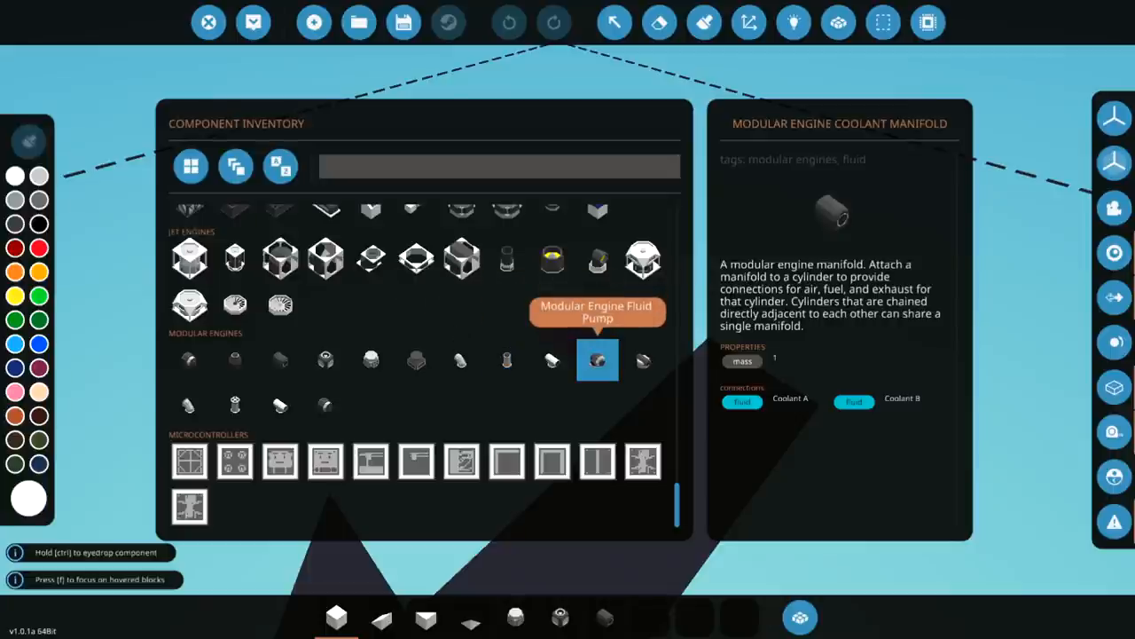
mouse_move(642, 358)
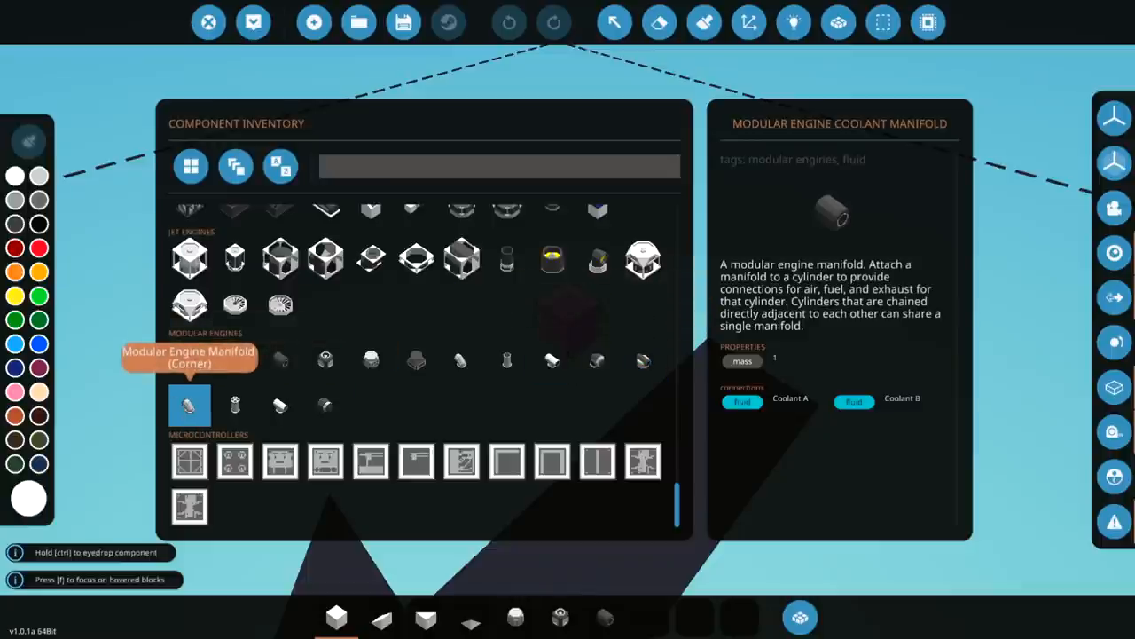
left_click(234, 404)
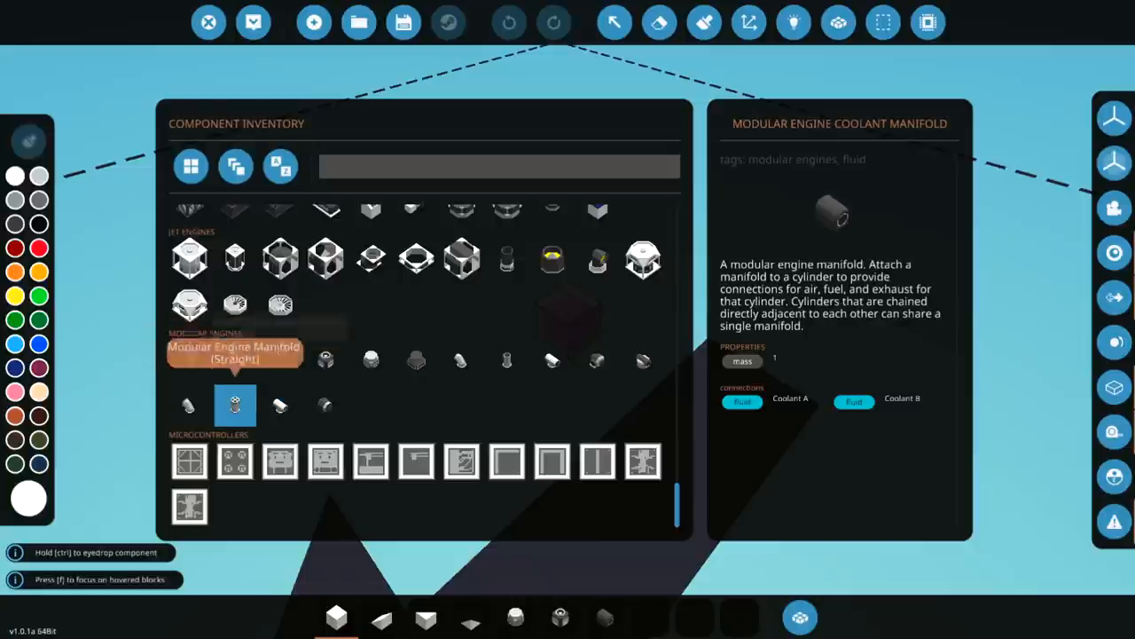
mouse_move(326, 405)
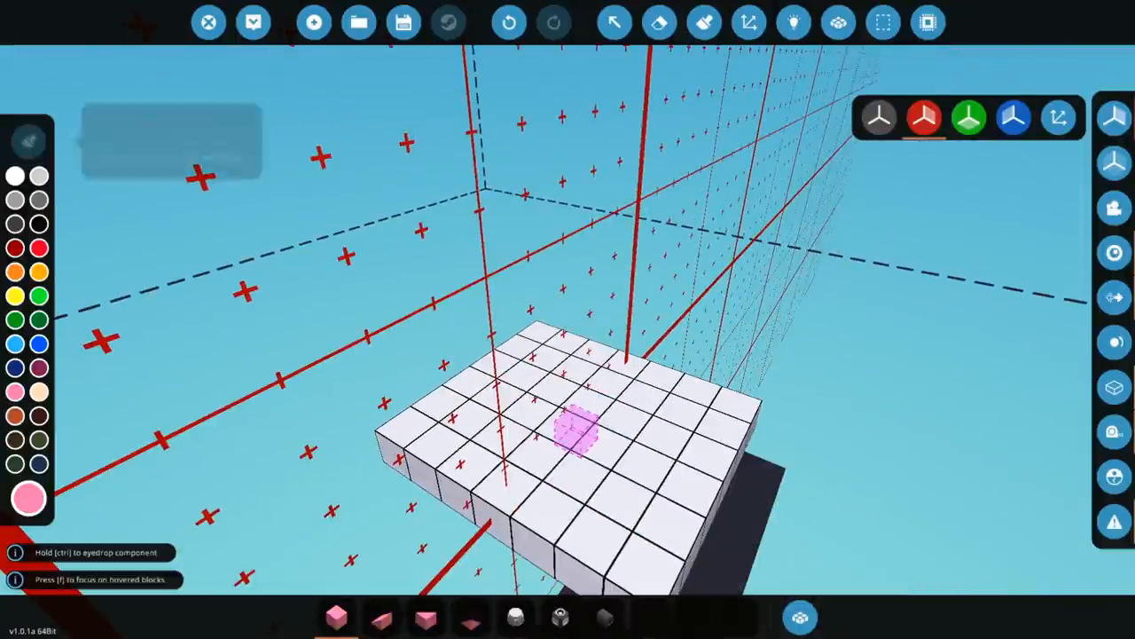
Paint the flat base blocks pink with the paint tool.
left_click(28, 142)
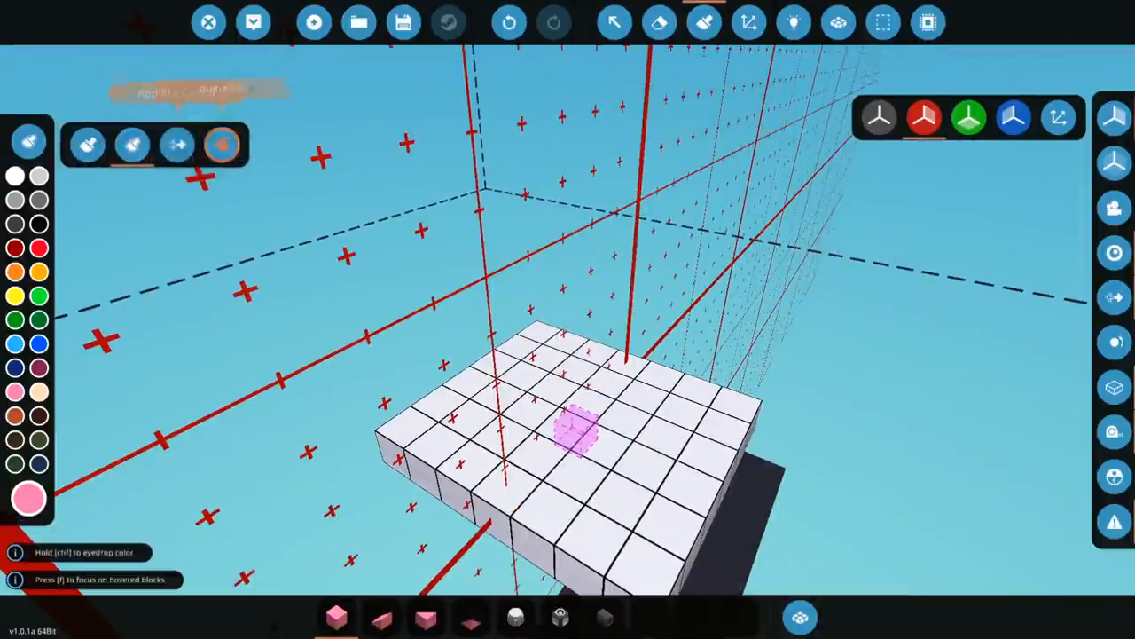
left_click(29, 141)
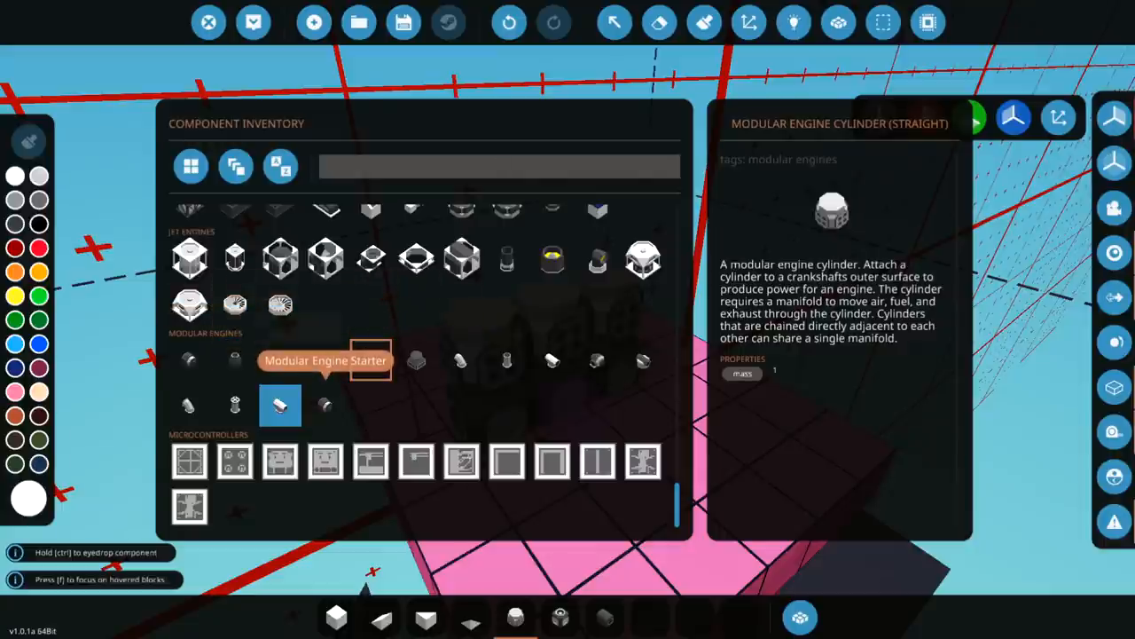
mouse_move(642, 359)
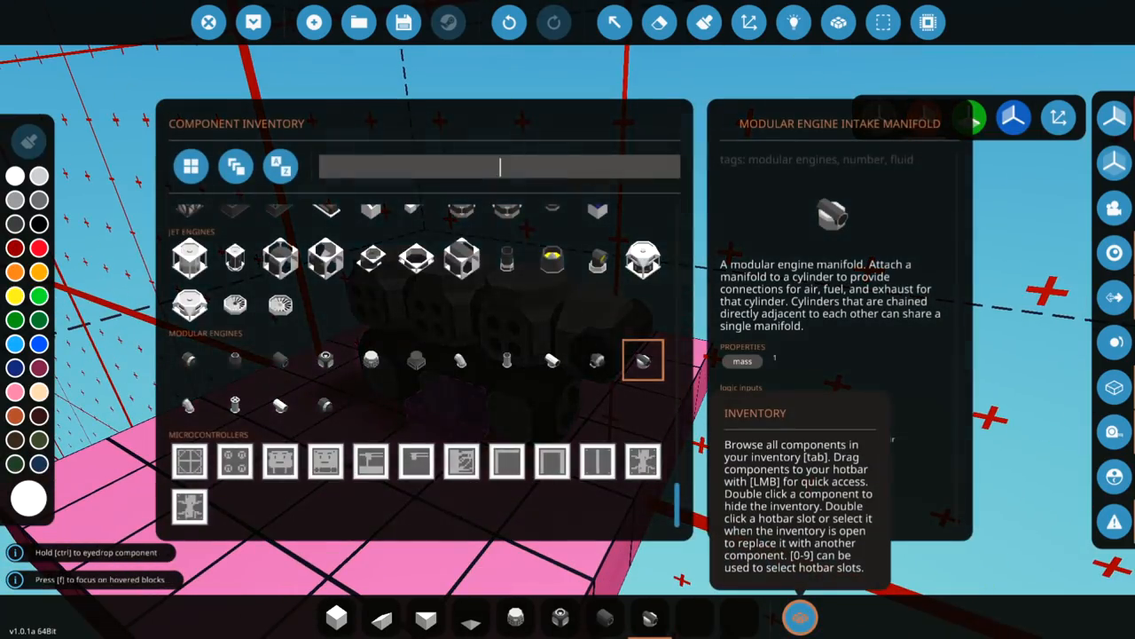
Search 'fluid' and attach the chosen part at the crankshaft's front end.
type("fluid")
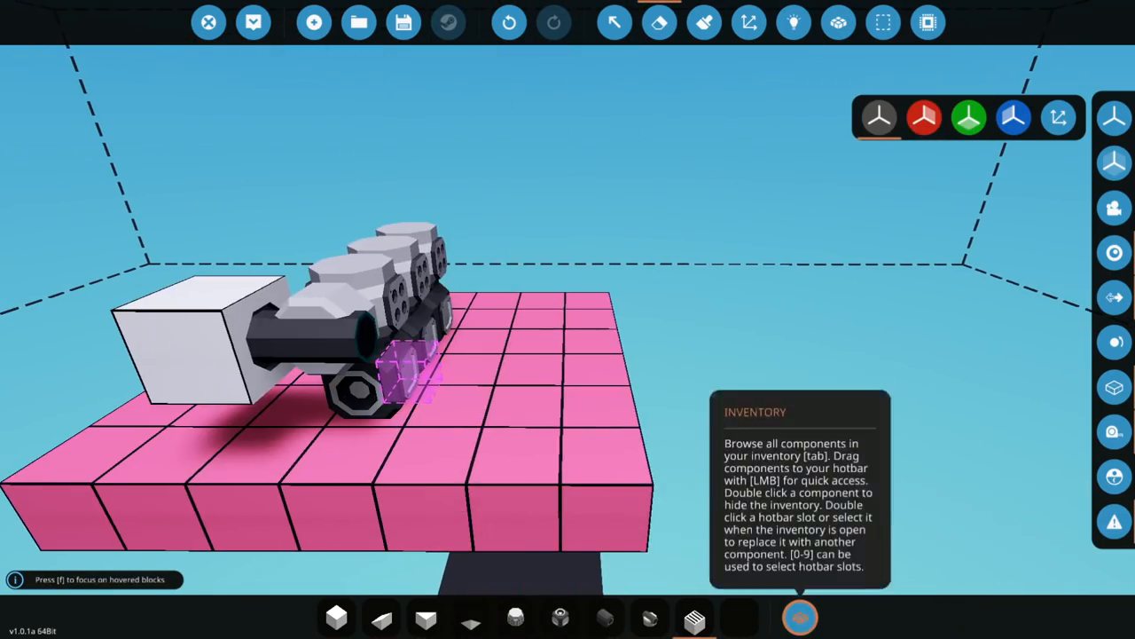
left_click(799, 618)
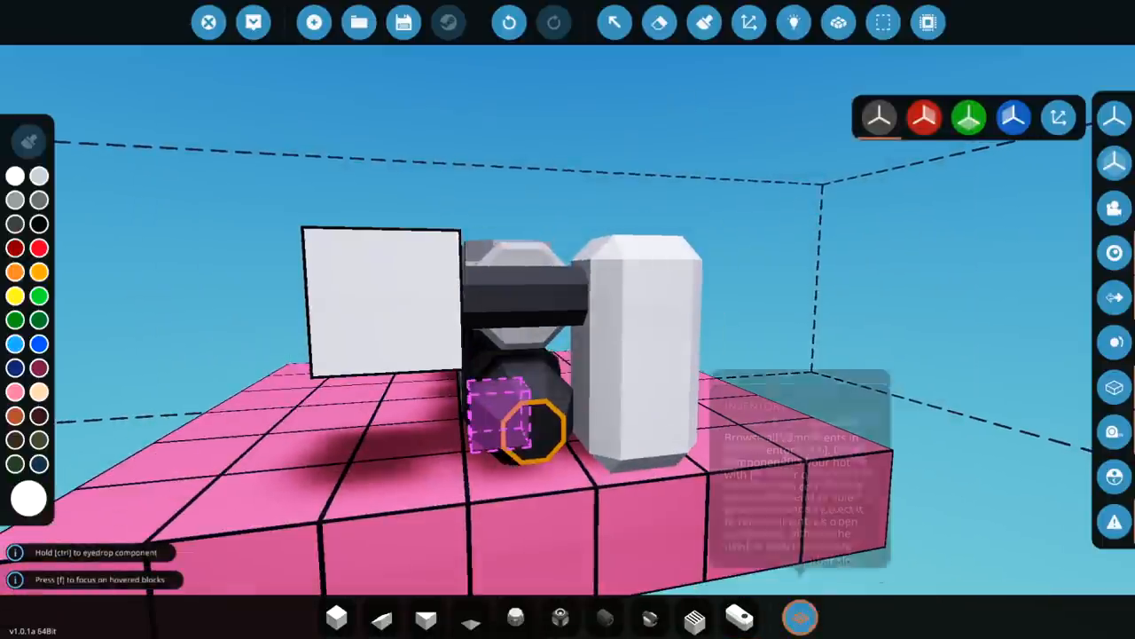
Add a corner exhaust manifold and drive parts, then fetch the engine starter from the inventory.
left_click(798, 617)
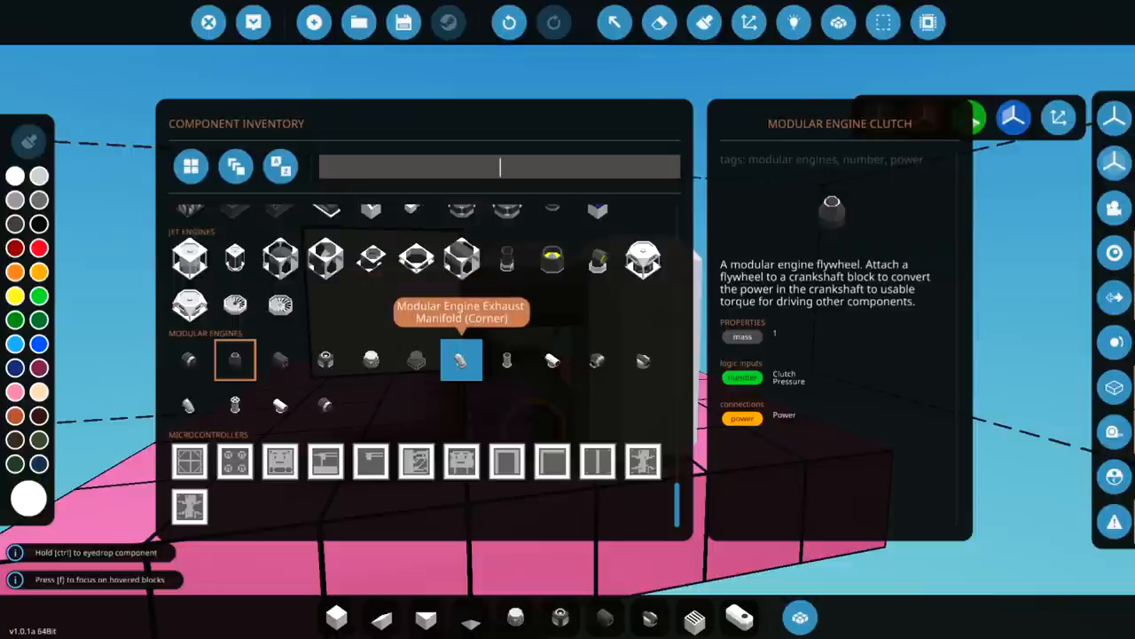
left_click(799, 617)
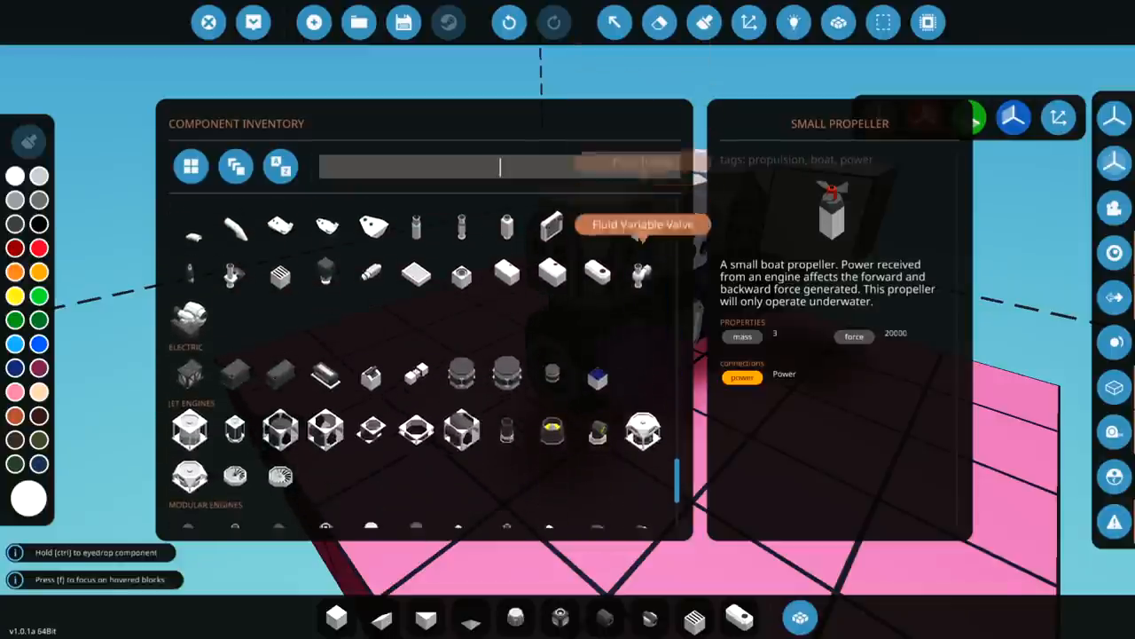
scroll("down", 3)
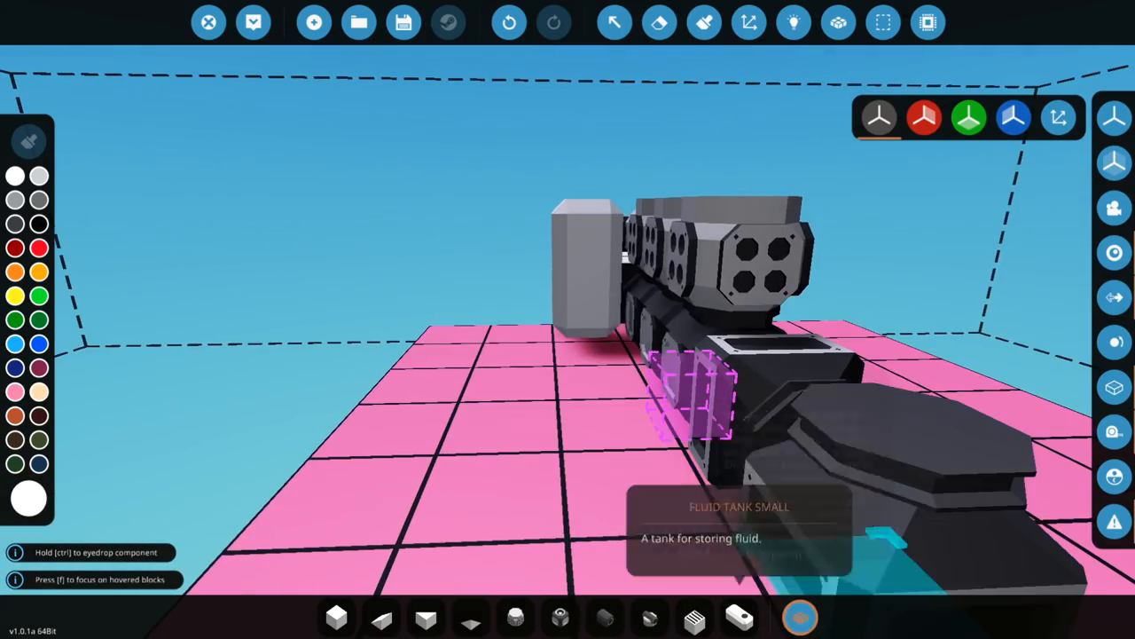
left_click(799, 617)
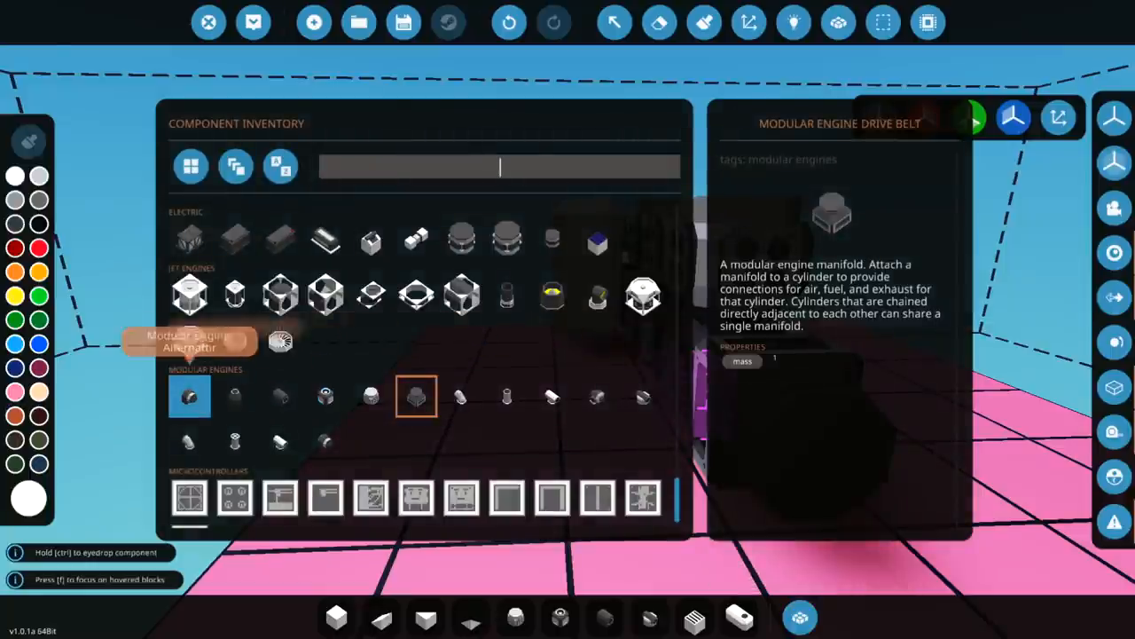
mouse_move(642, 398)
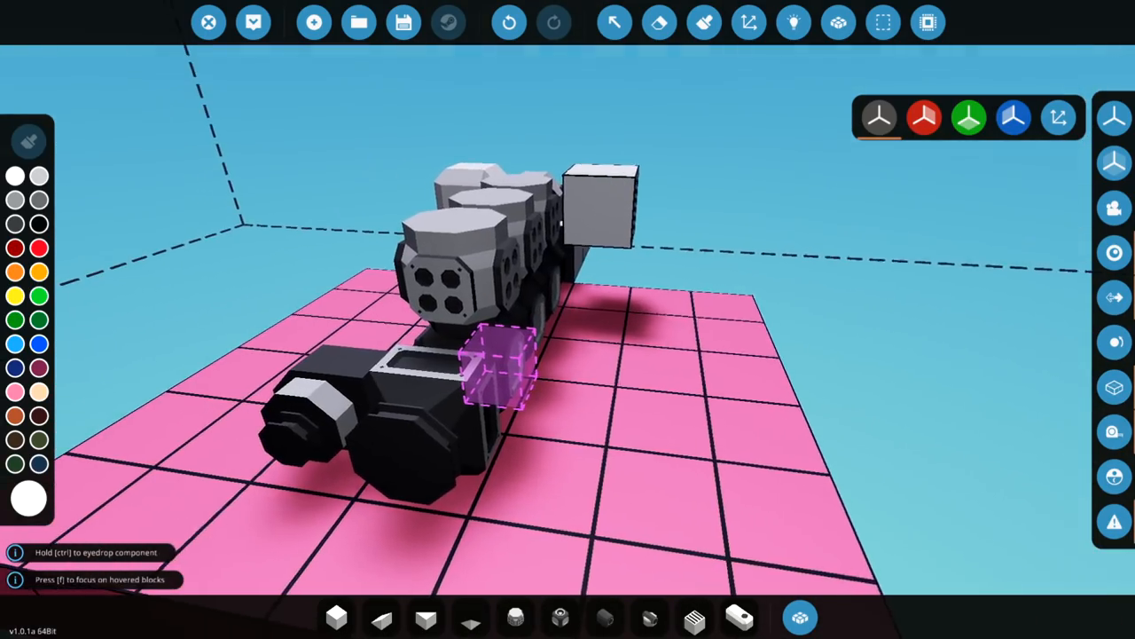
left_click(798, 617)
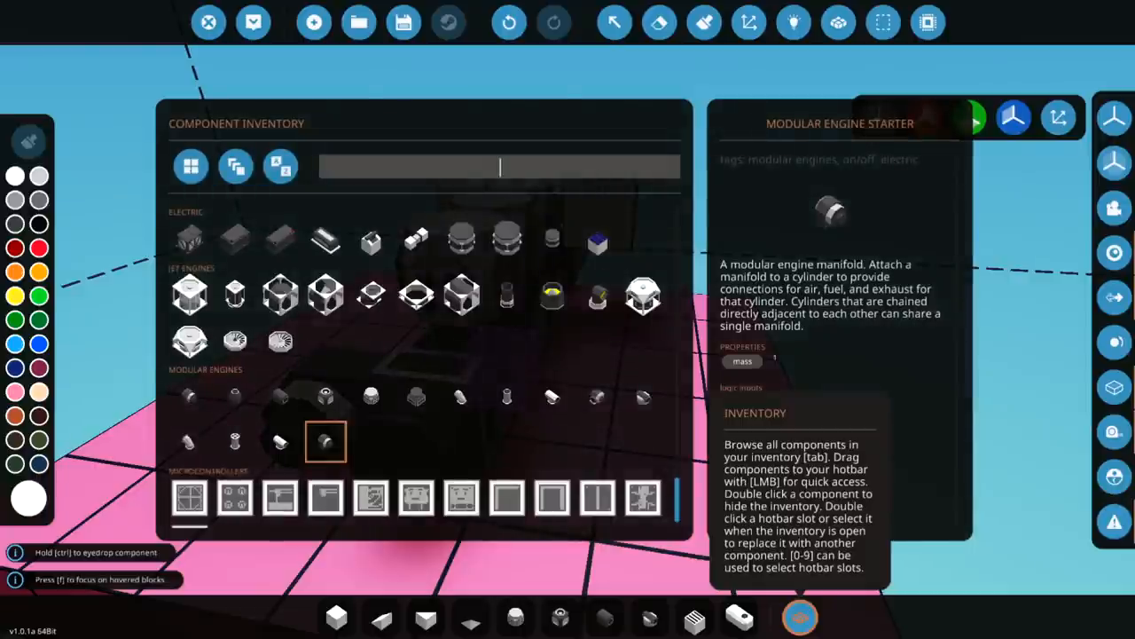
mouse_move(280, 398)
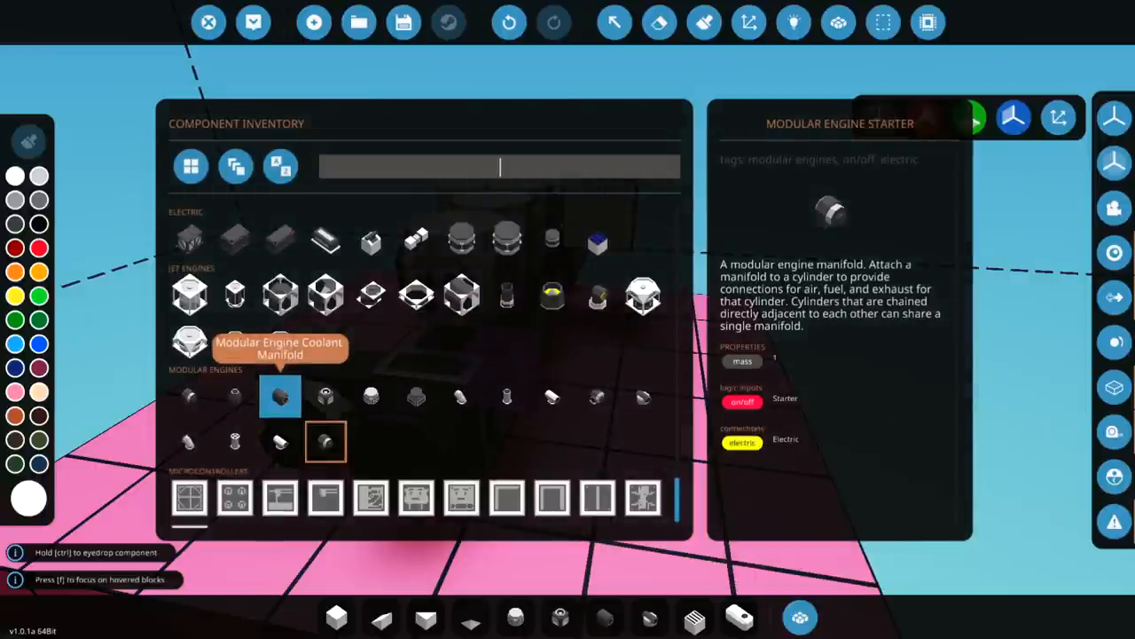
mouse_move(371, 398)
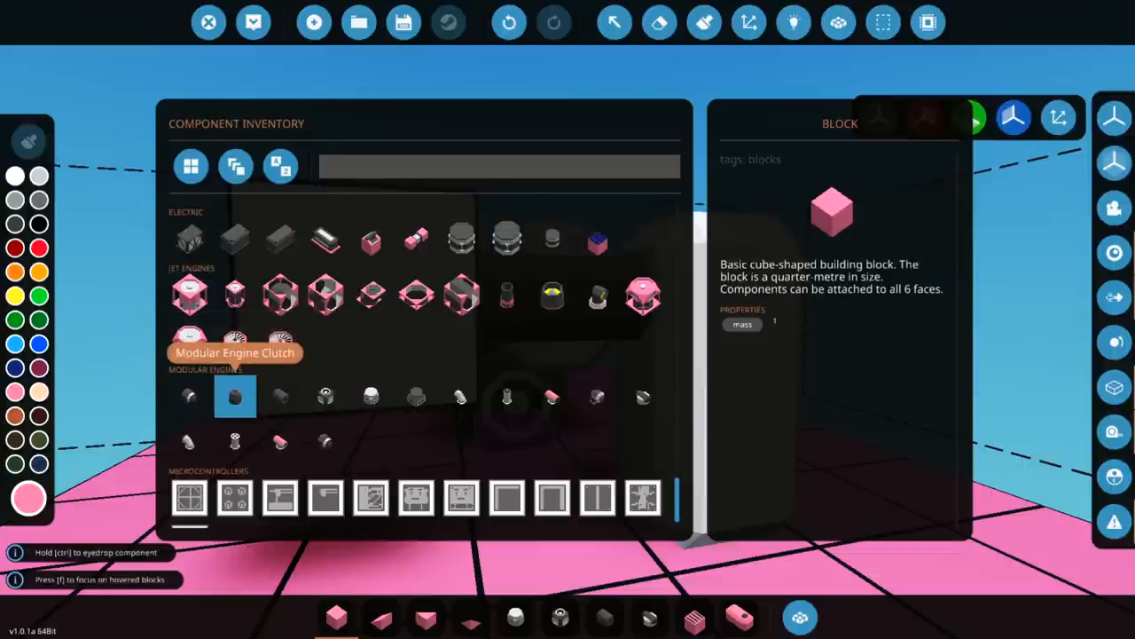
mouse_move(326, 396)
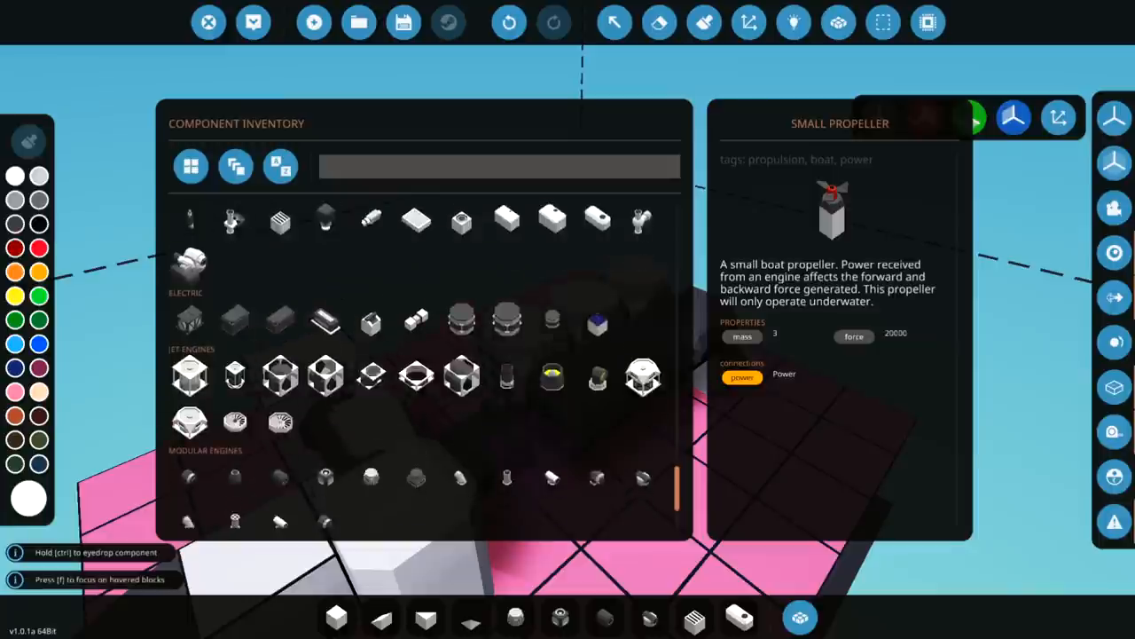
Search 'pip' and 'heat' to place angled pipes and a radiator beside the engine.
scroll("down", 3)
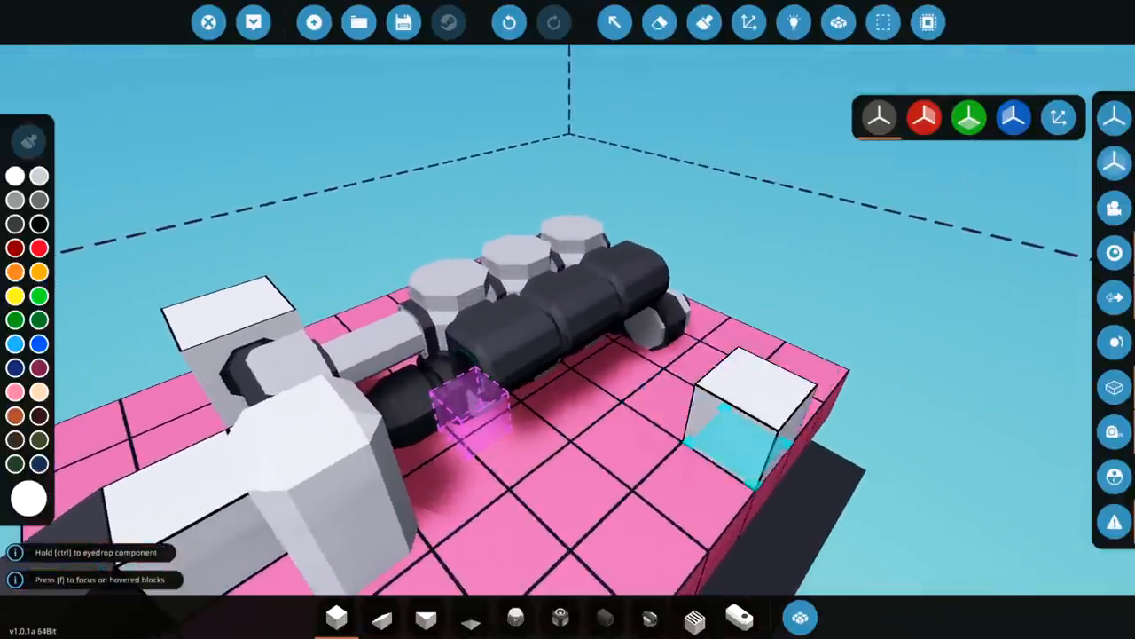
left_click(799, 617)
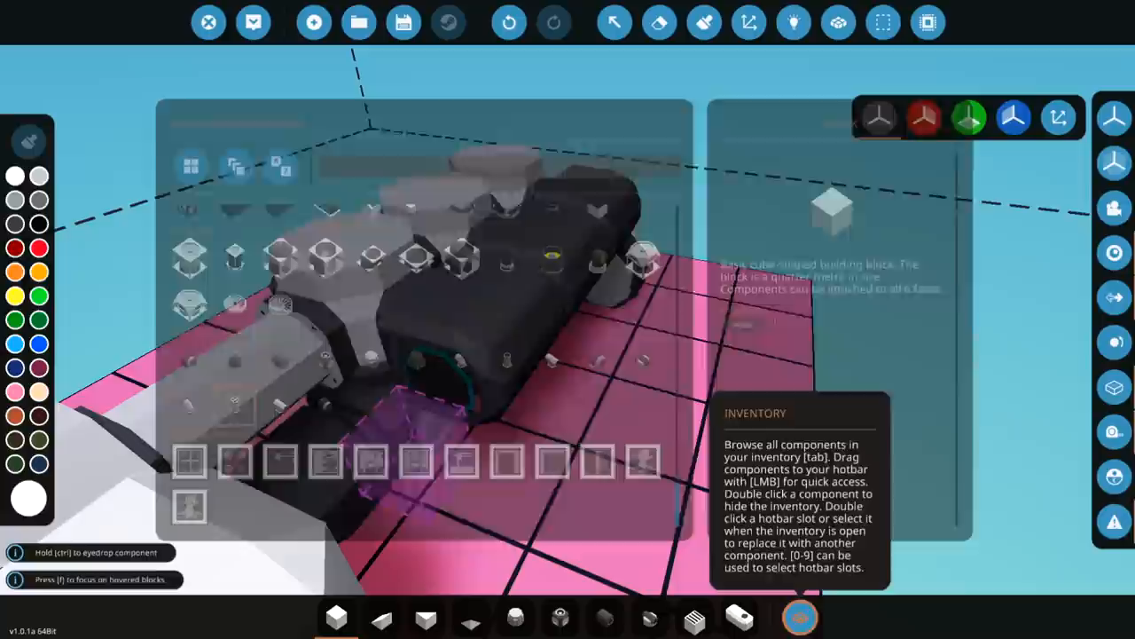
type("pip")
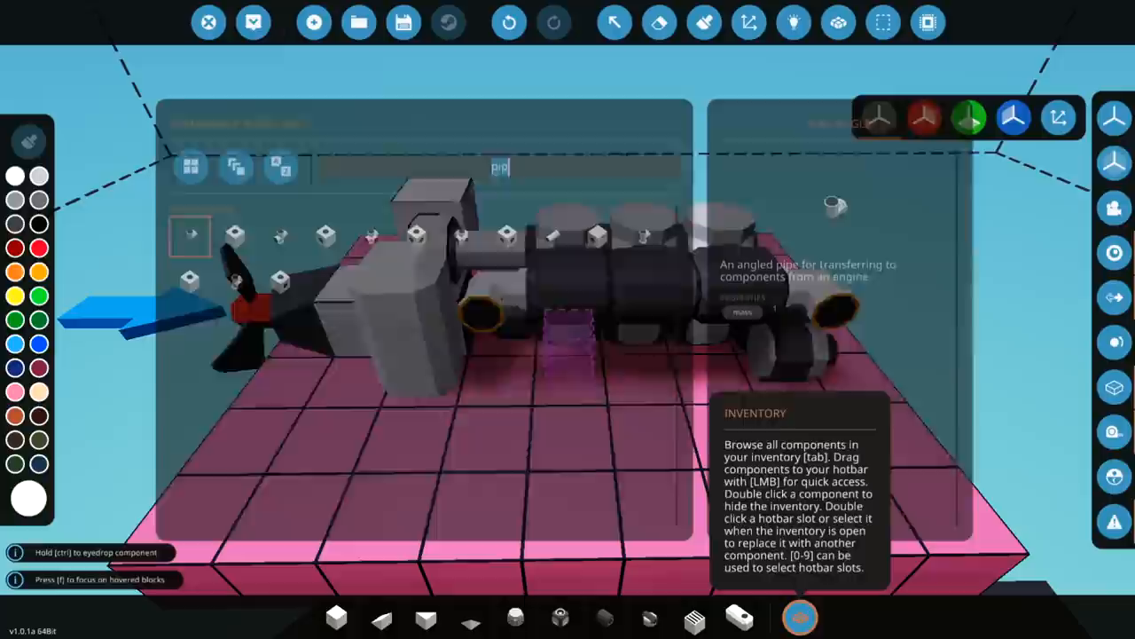
type("heat")
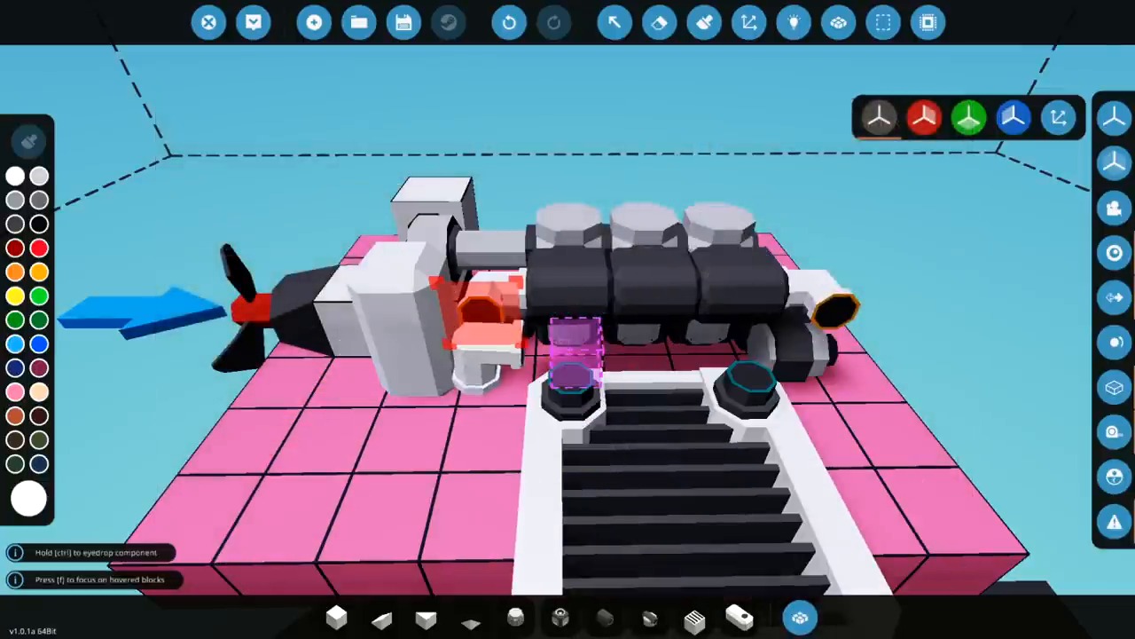
left_click(571, 355)
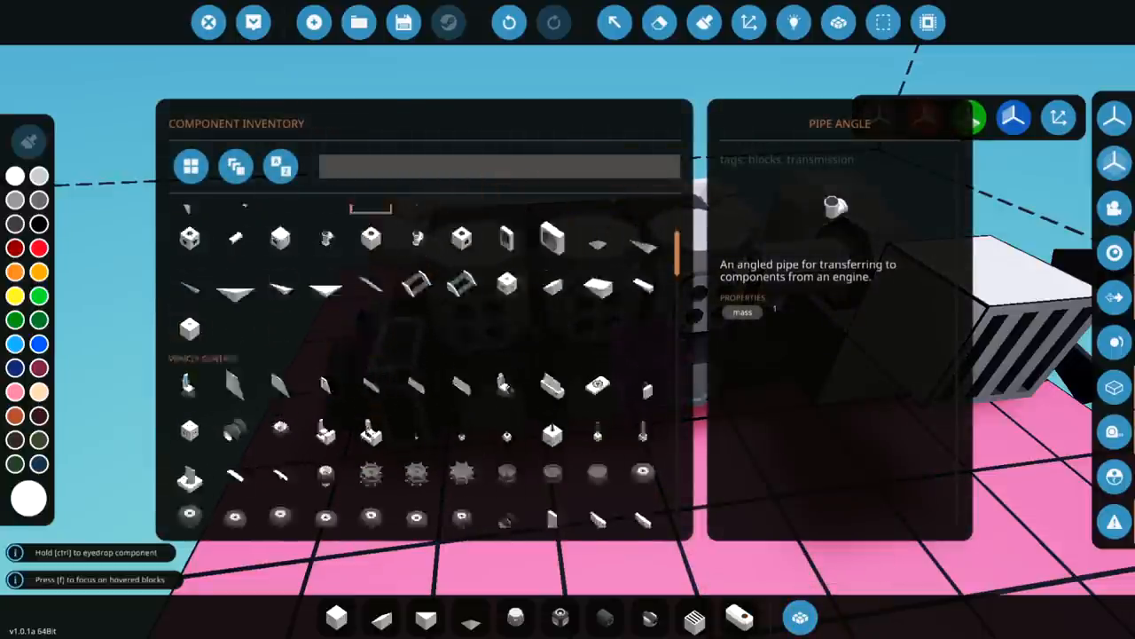
Search 'ex' for the modular engine exhaust manifold to fit over the cylinders.
scroll("down", 3)
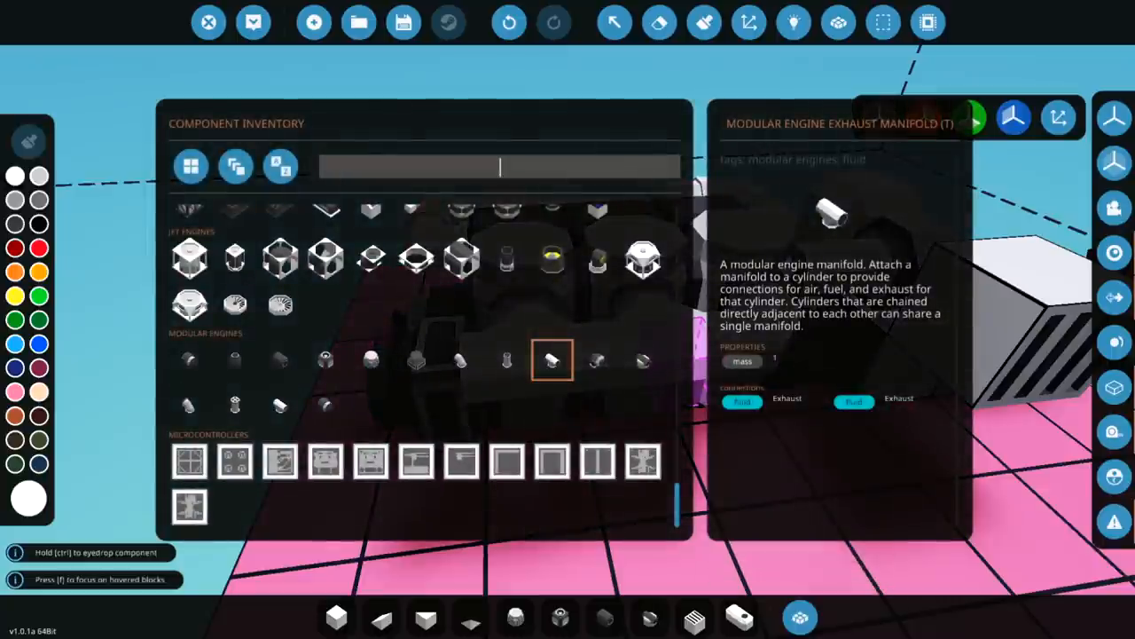
type("ex")
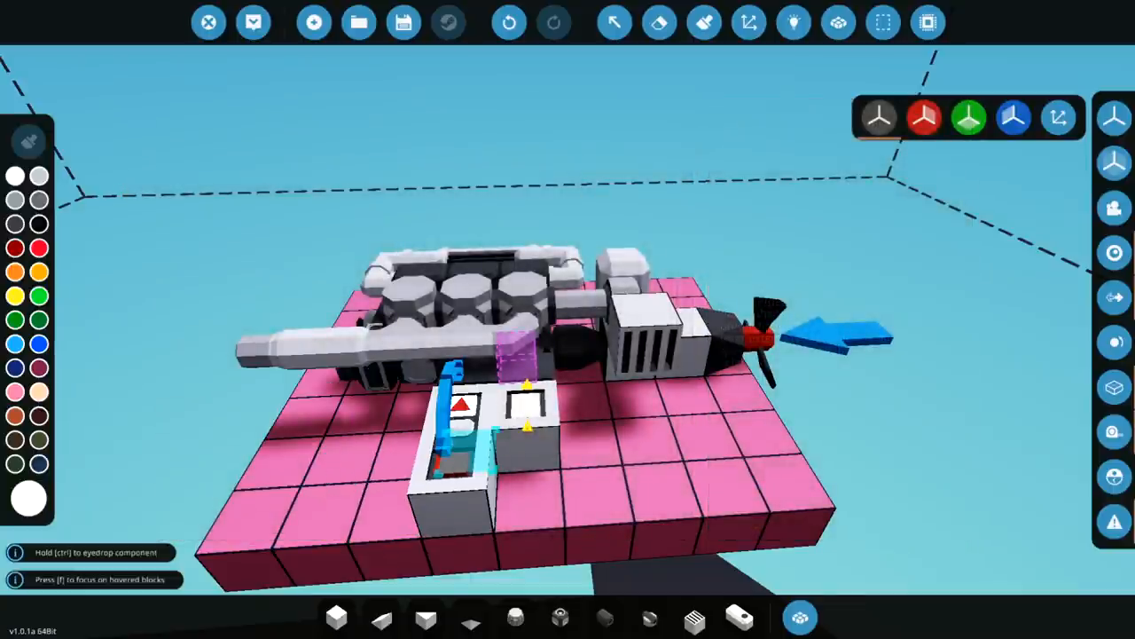
Link the electric nodes in logic view and spawn the build into the hangar.
left_click(793, 21)
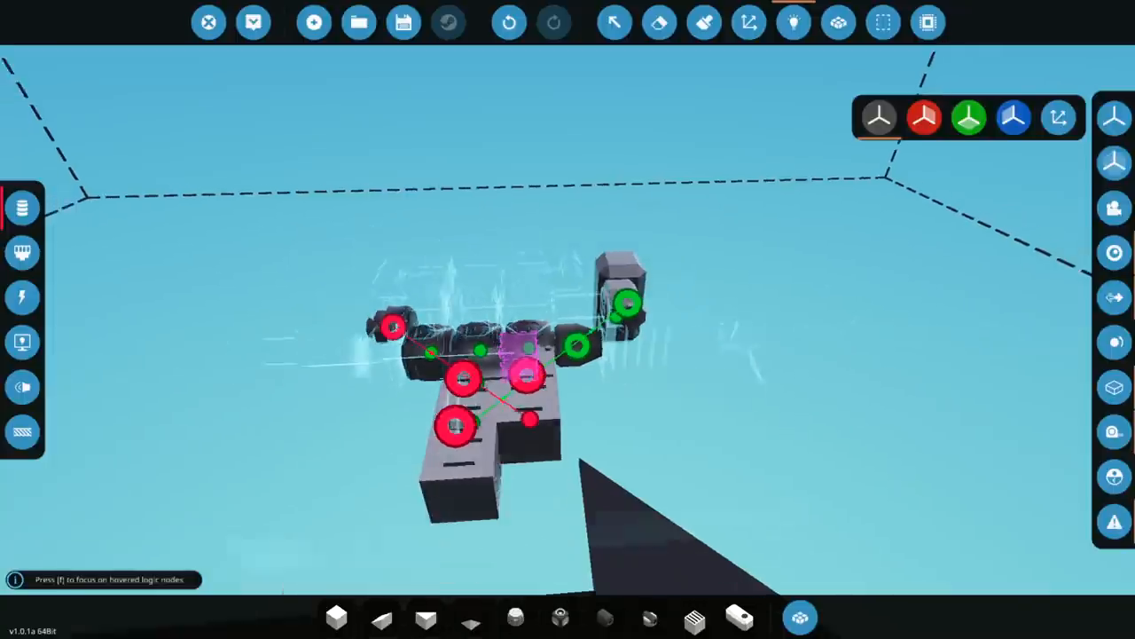
mouse_move(252, 21)
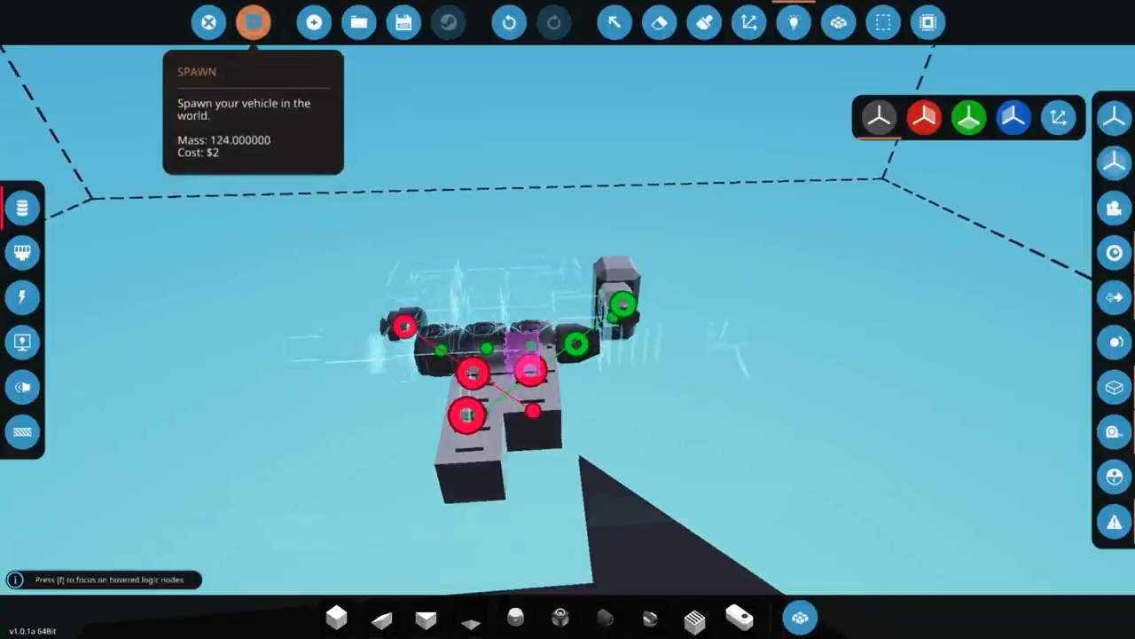
left_click(252, 21)
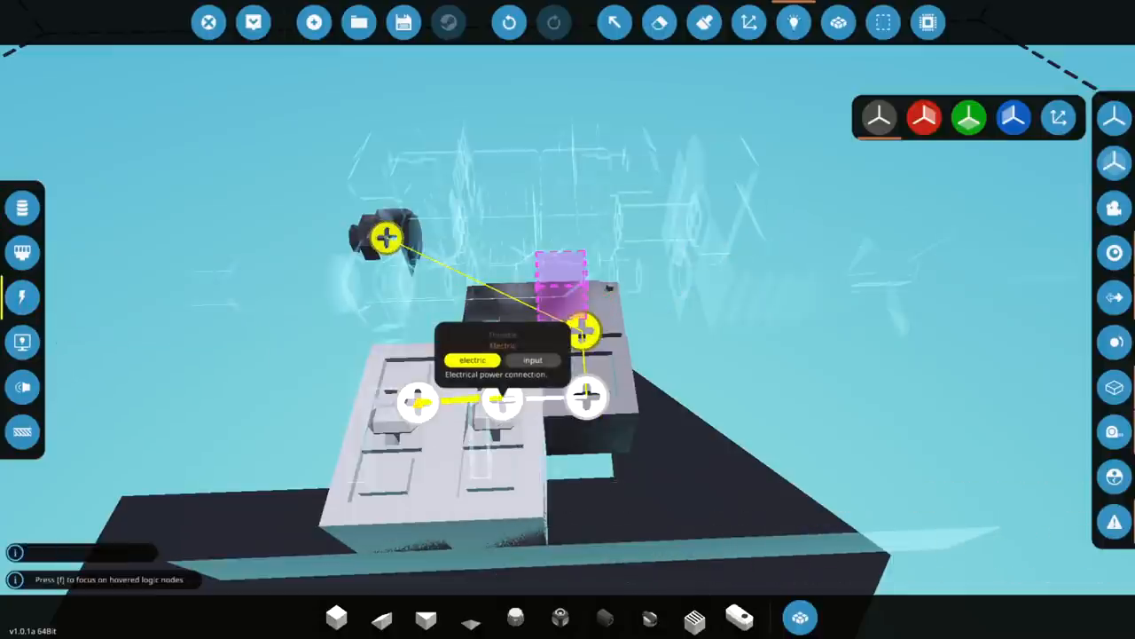
left_click(748, 21)
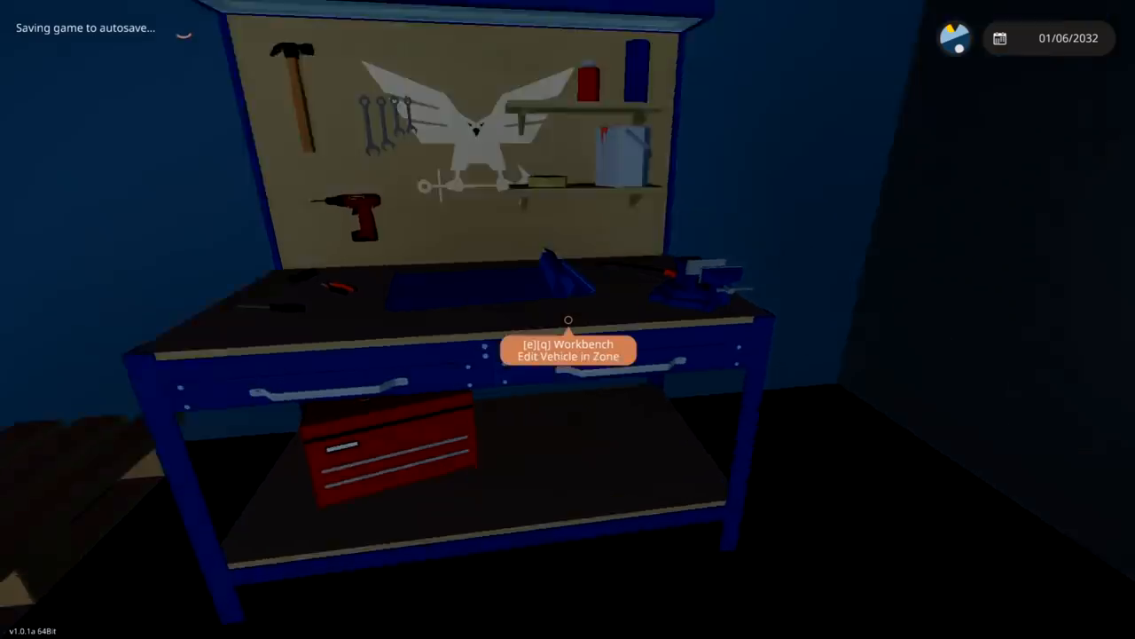
Approach the spawned engine until the Return To Workbench prompt shows.
key("e")
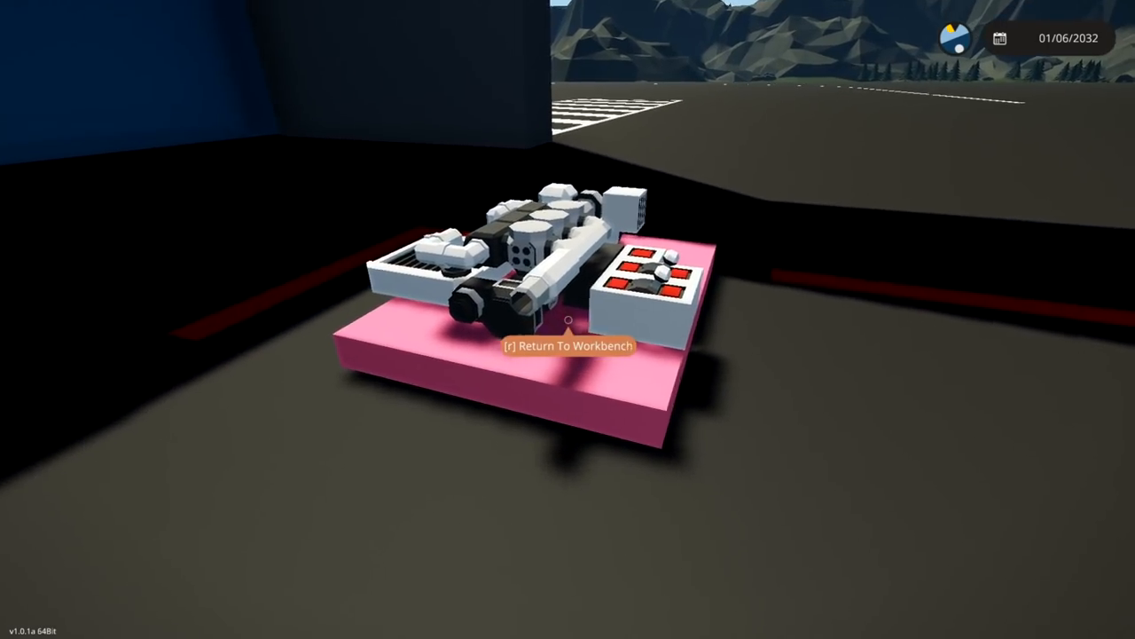
Back at the workbench, add an alternator via 'alt' and name the battery dial.
key("r")
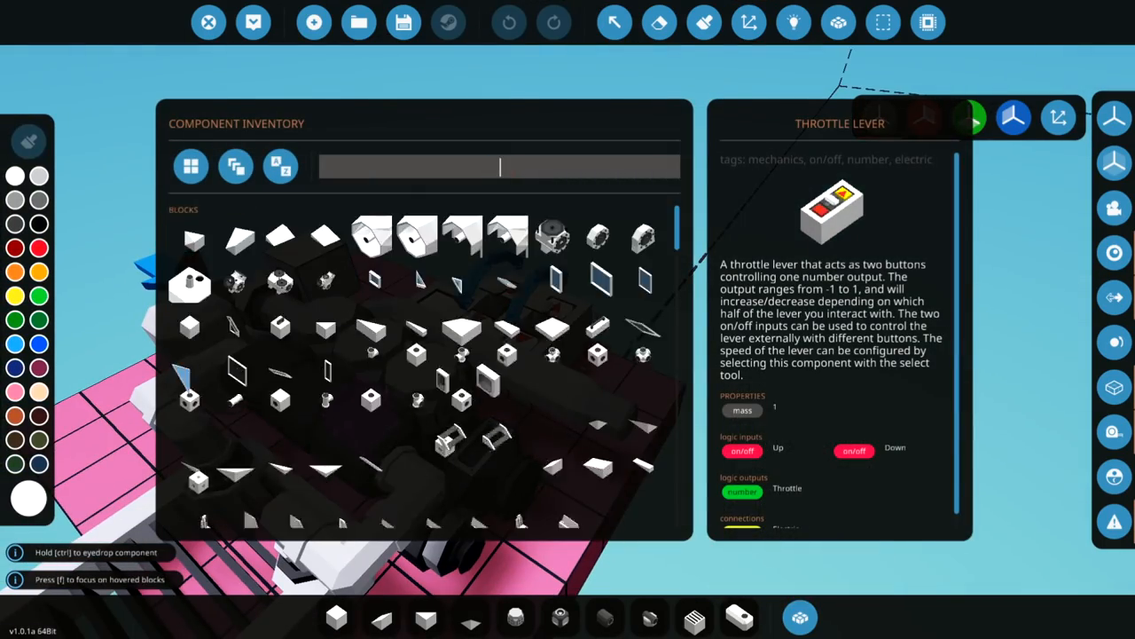
type("alt")
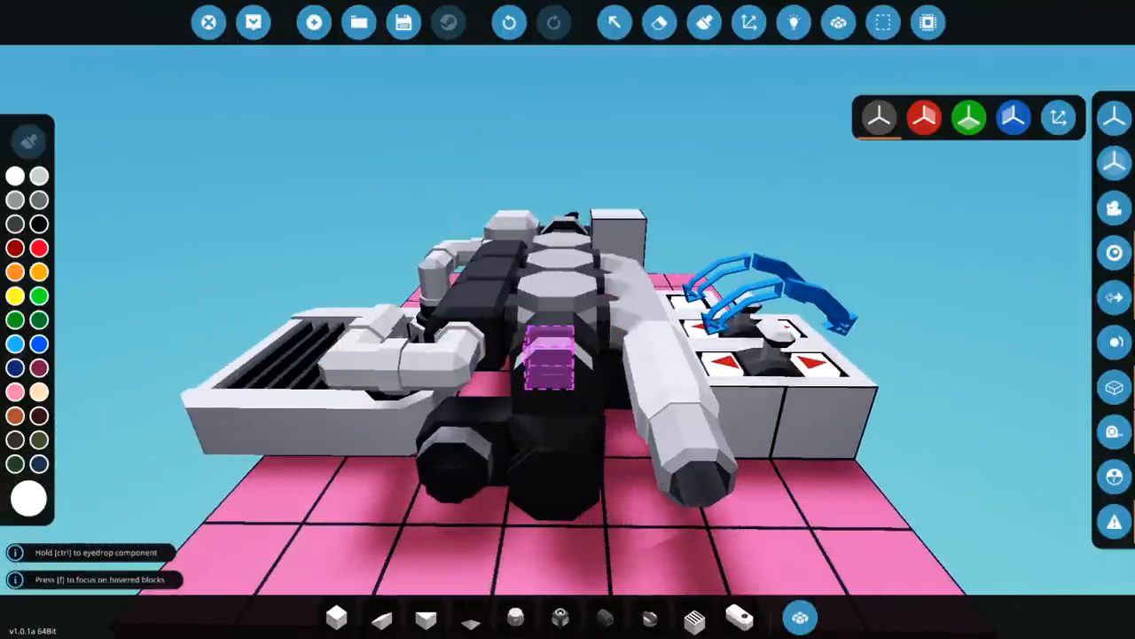
left_click(793, 21)
type("Batt")
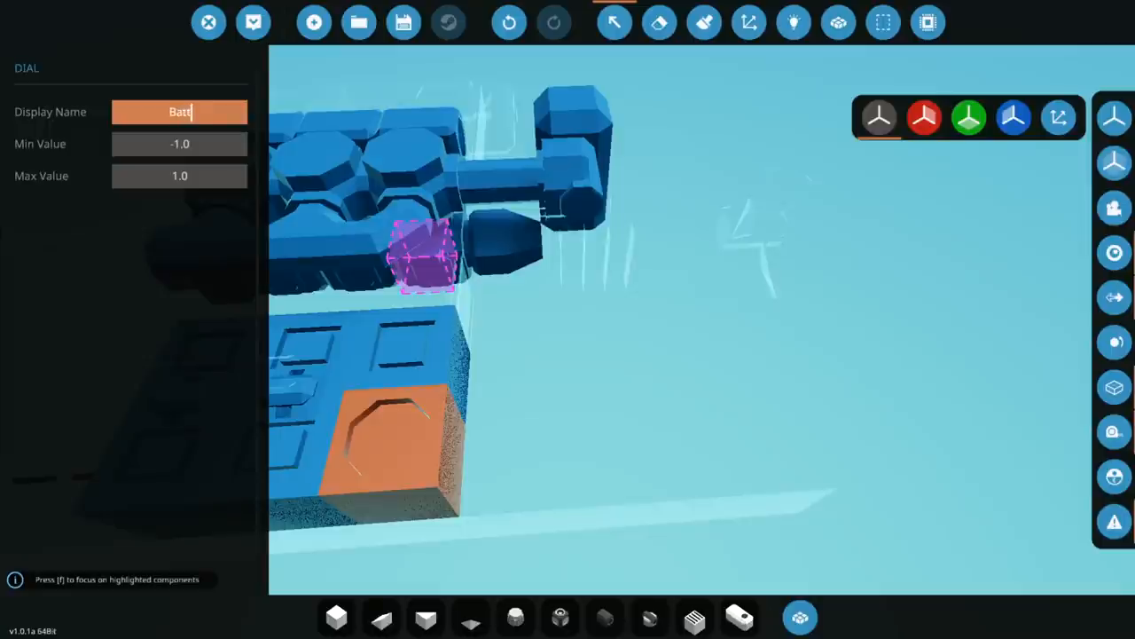
left_click(660, 22)
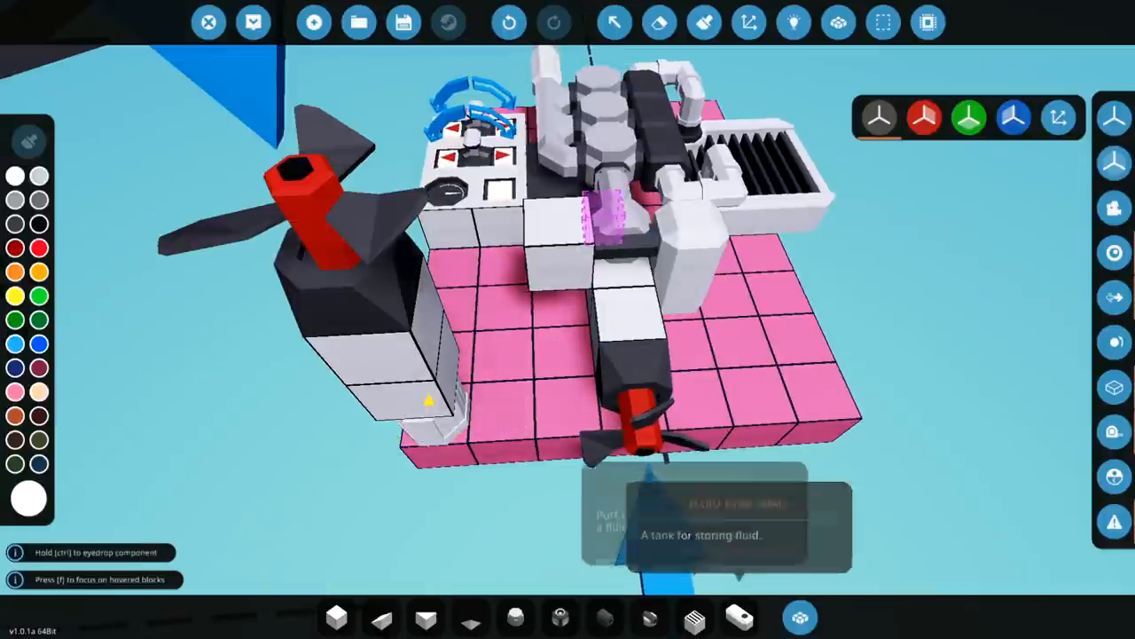
Add a fluid tank and throttle lever, wiring electric and throttle links to the cylinders.
left_click(799, 618)
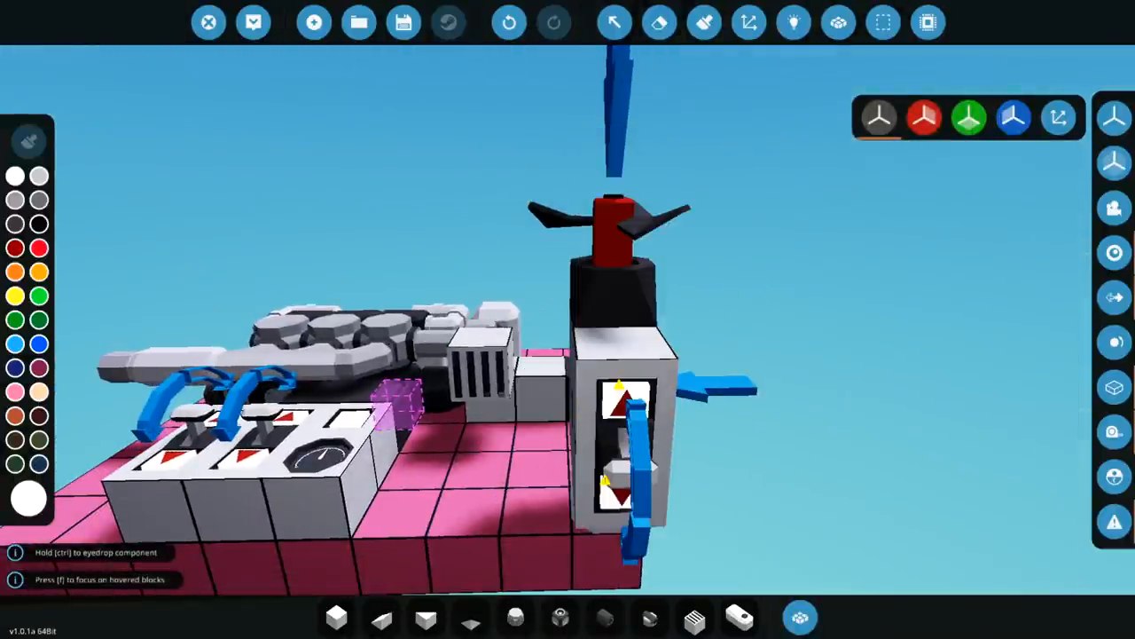
left_click(793, 21)
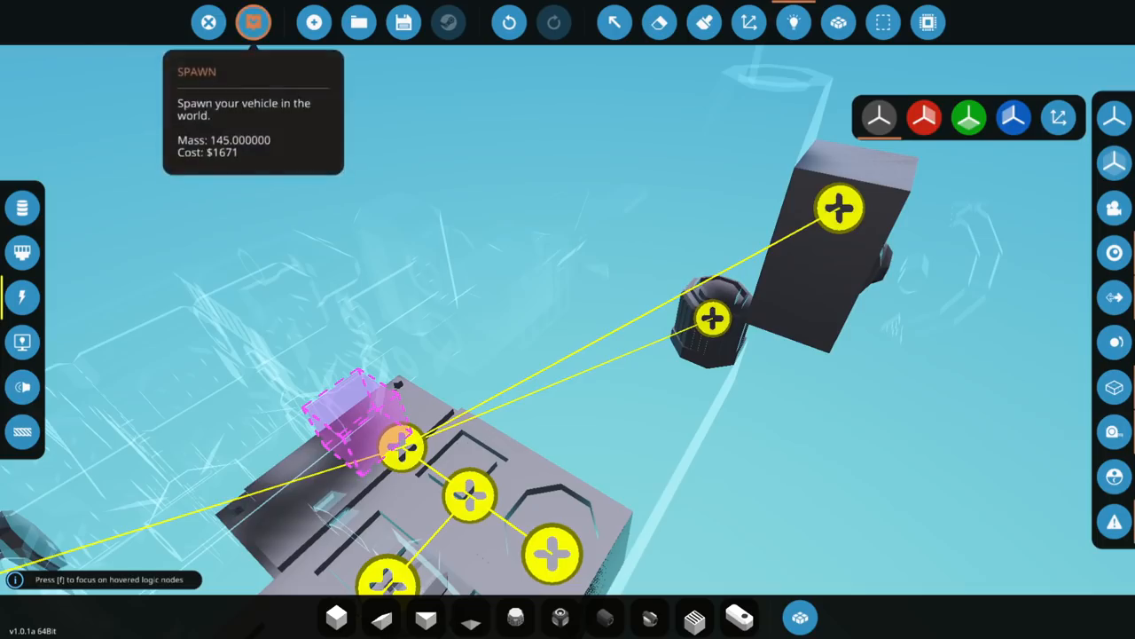
left_click(251, 22)
type("a")
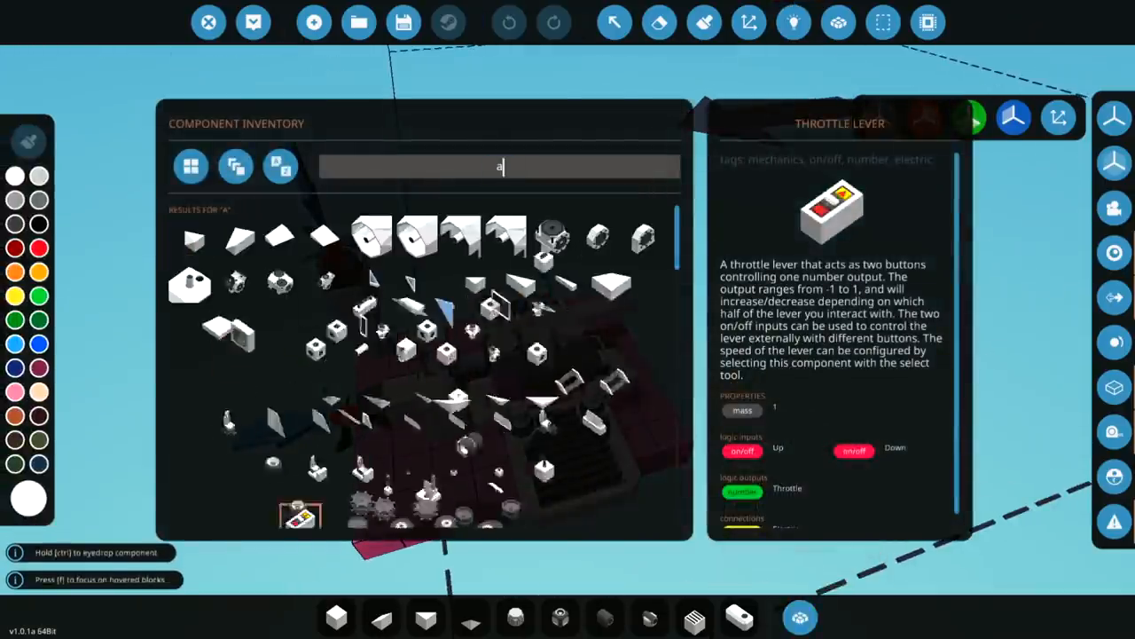
type("lt")
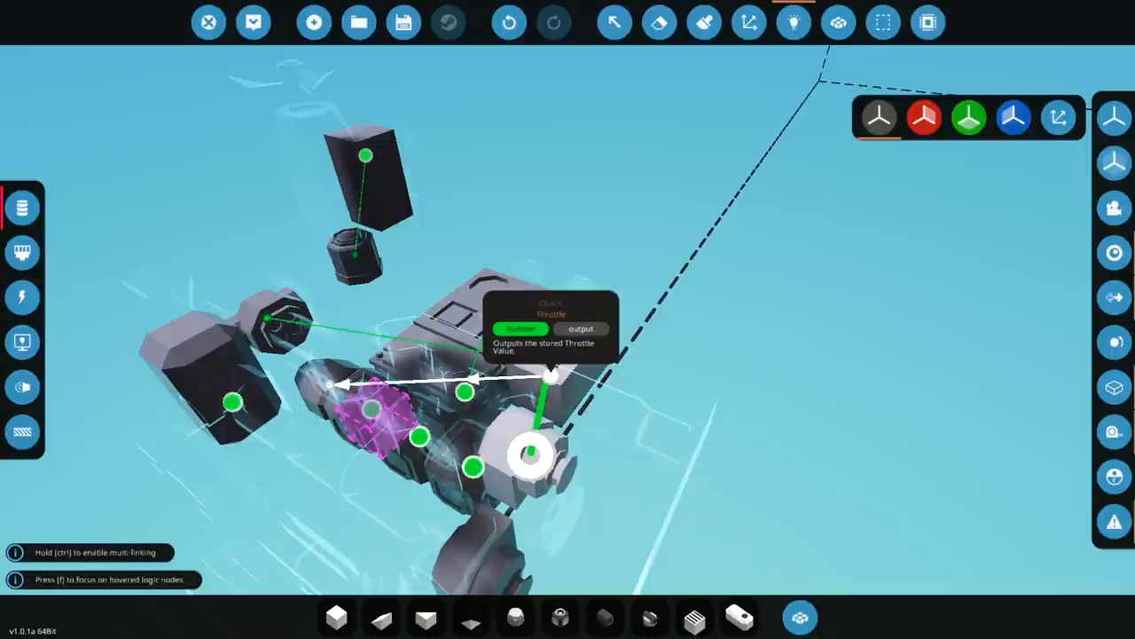
left_click(252, 21)
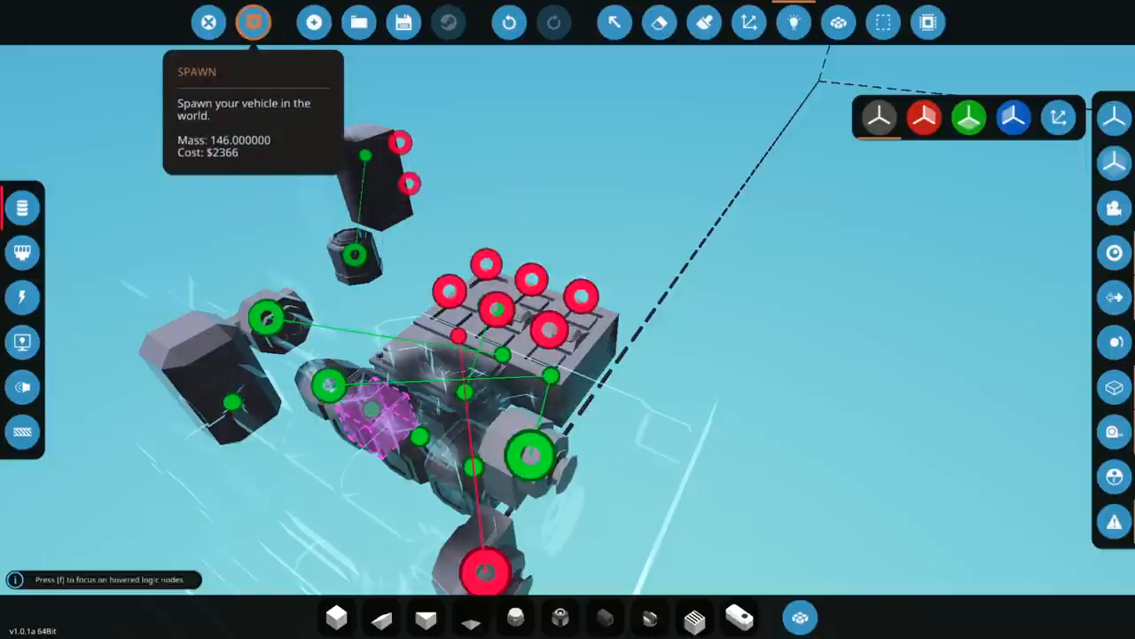
Spawn the vehicle in the hangar and raise the throttle lever to 0.70.
left_click(252, 21)
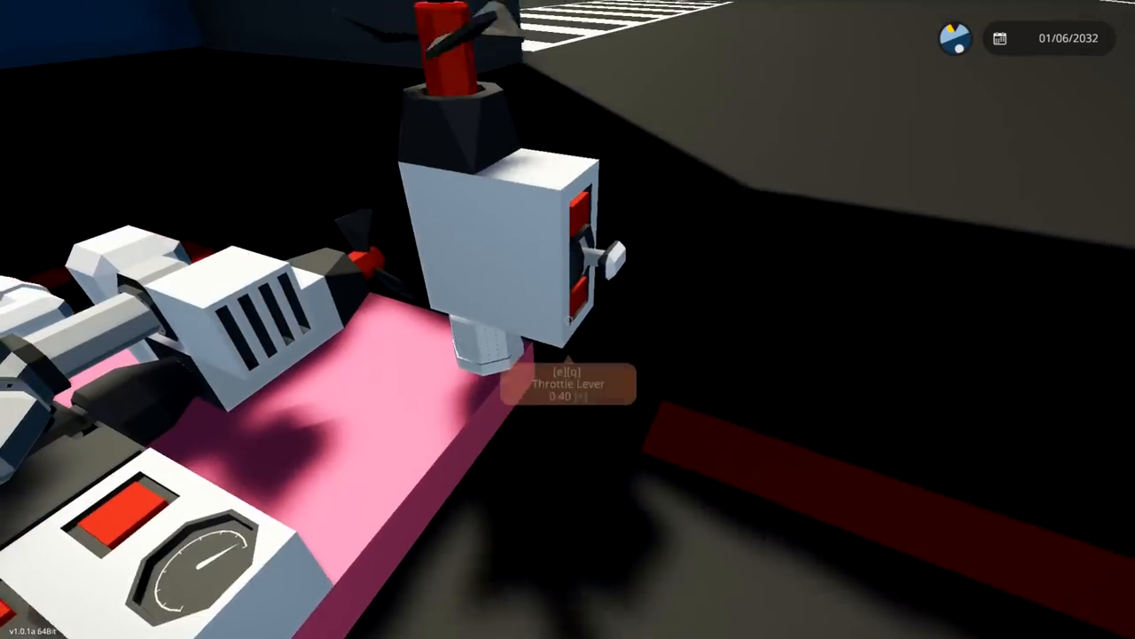
key("e")
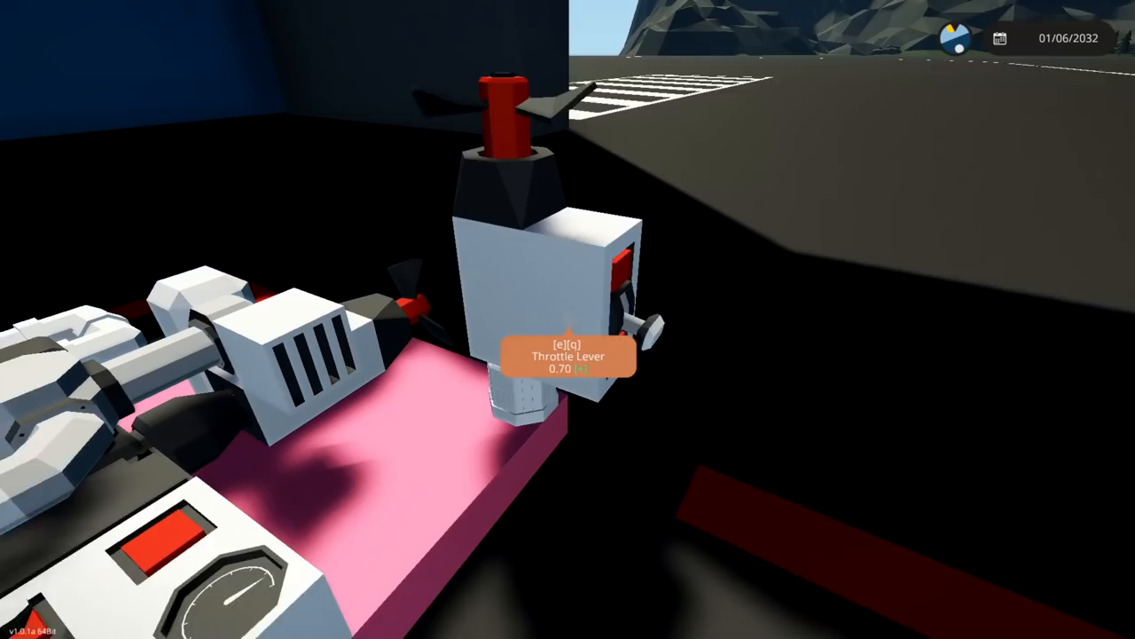
mouse_move(568, 320)
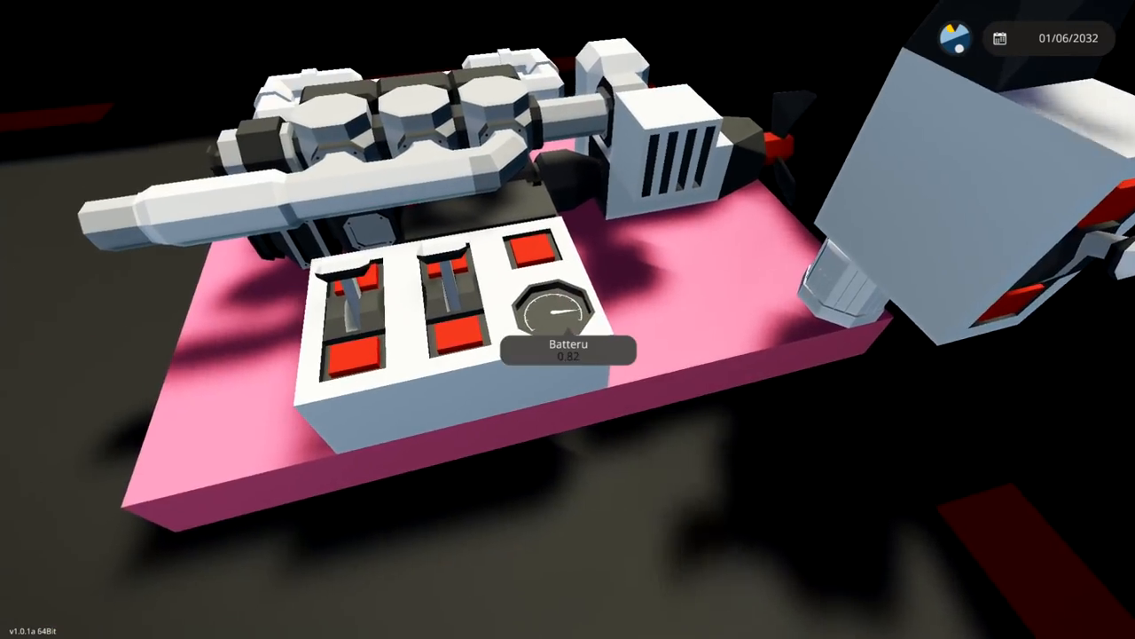